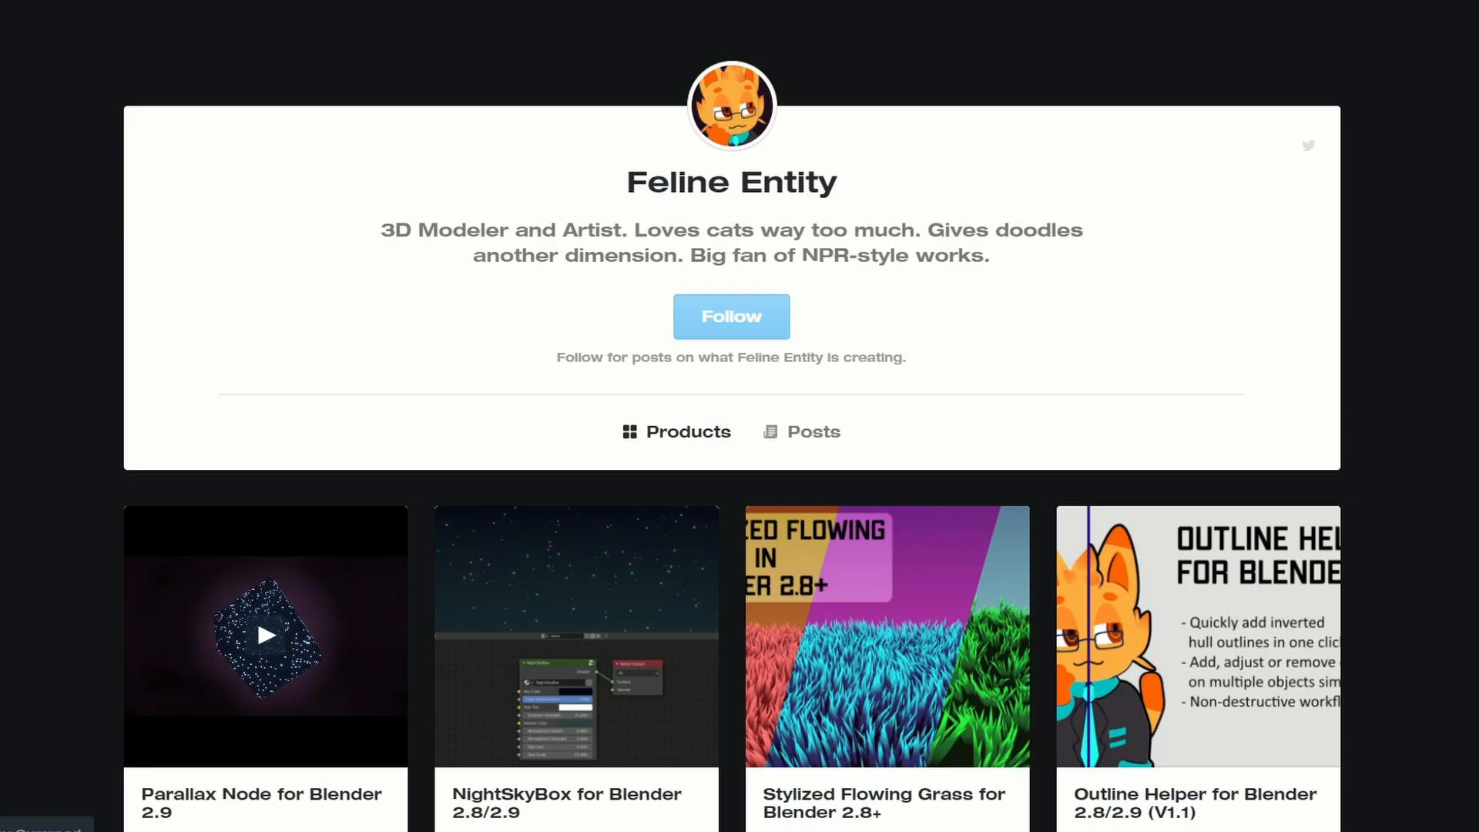
pyautogui.moveTo(1256, 690)
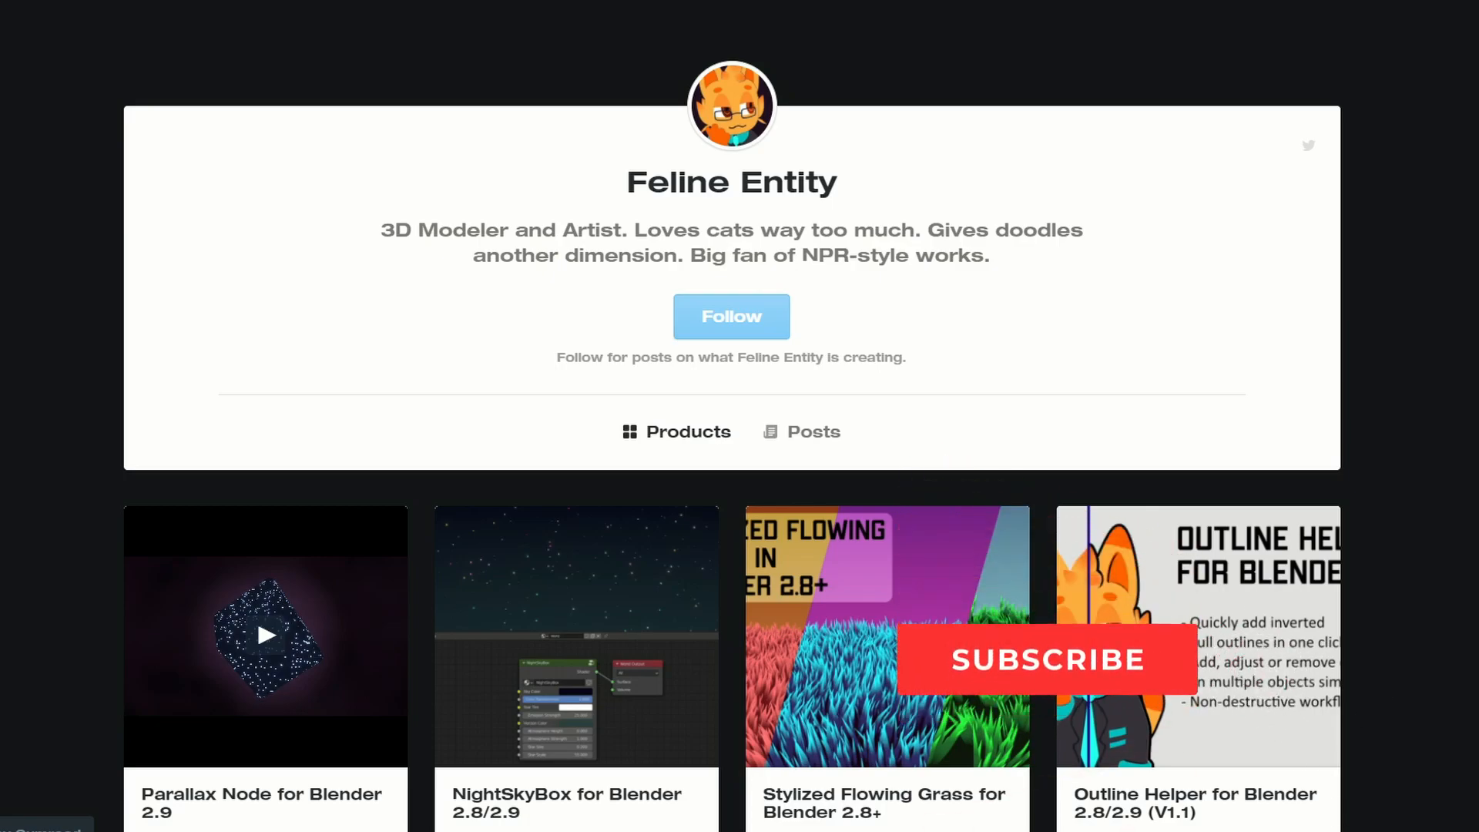
pyautogui.click(1047, 659)
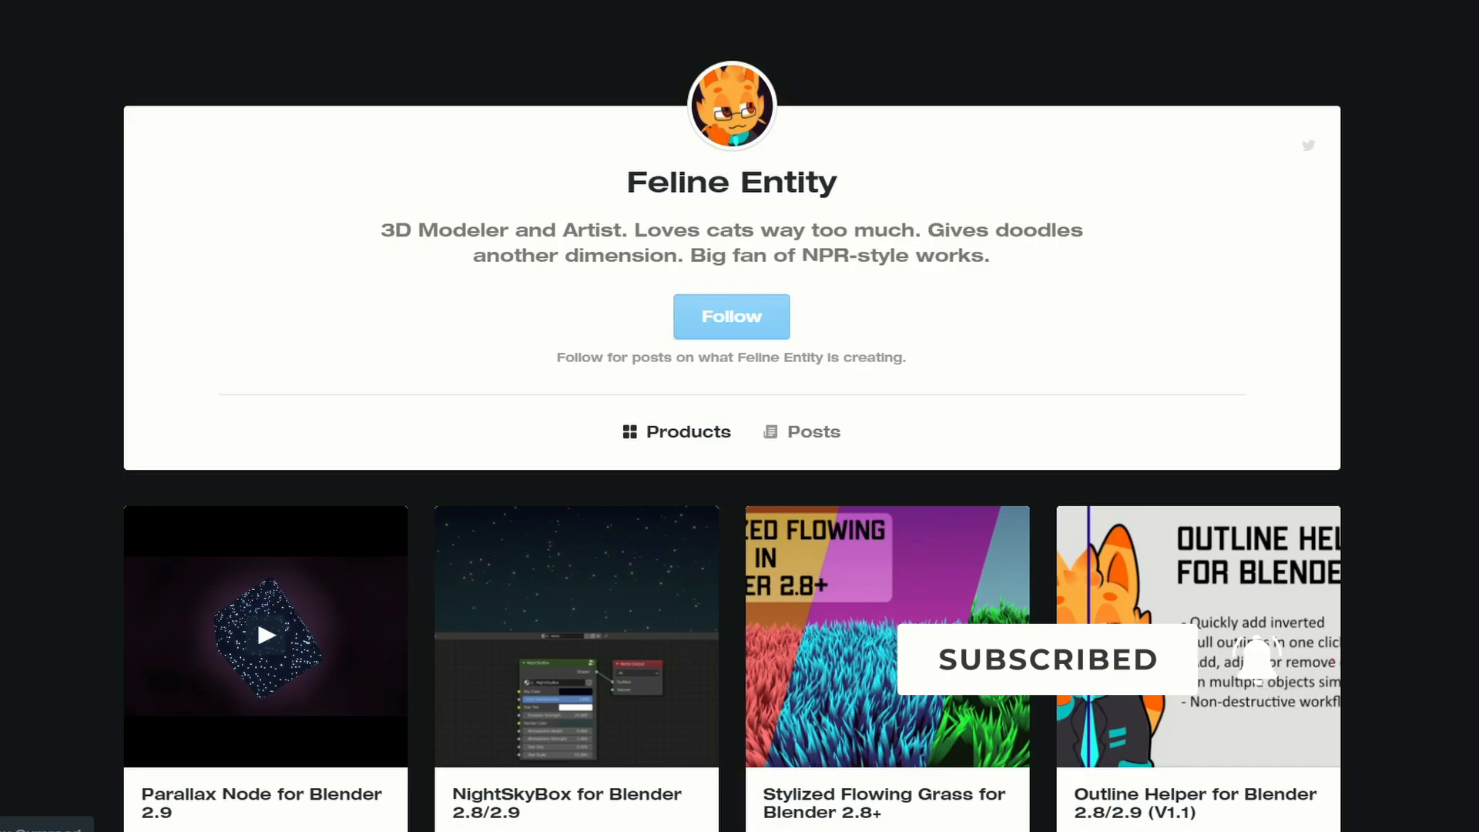